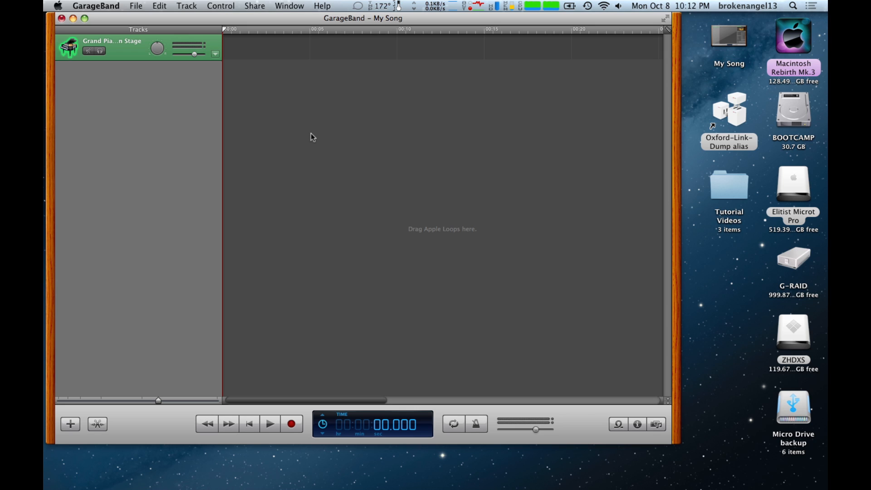
pyautogui.moveTo(209, 110)
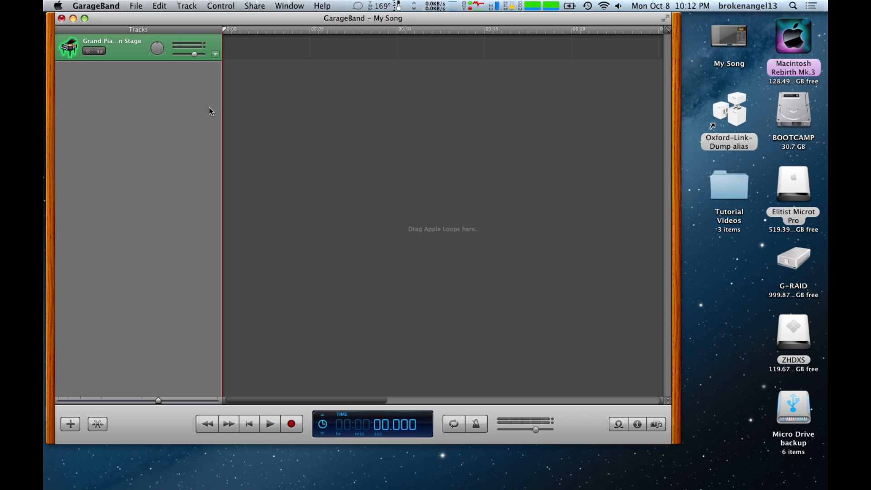
pyautogui.moveTo(146, 60)
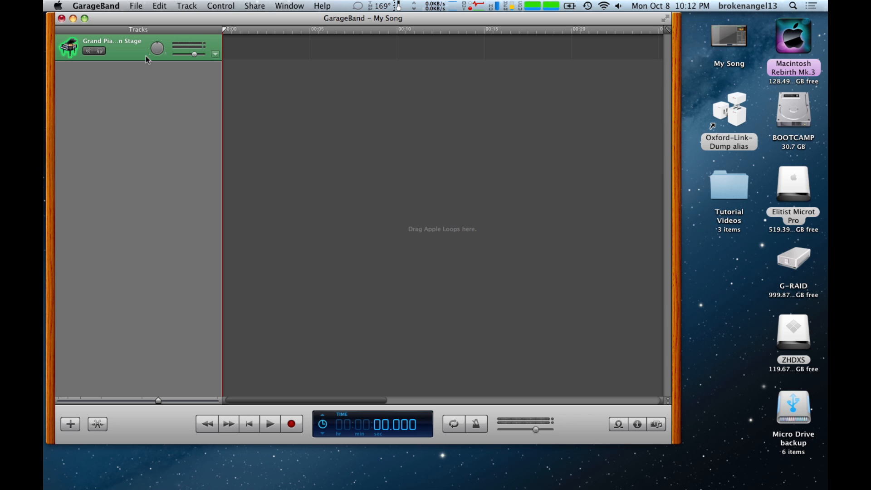
pyautogui.moveTo(139, 55)
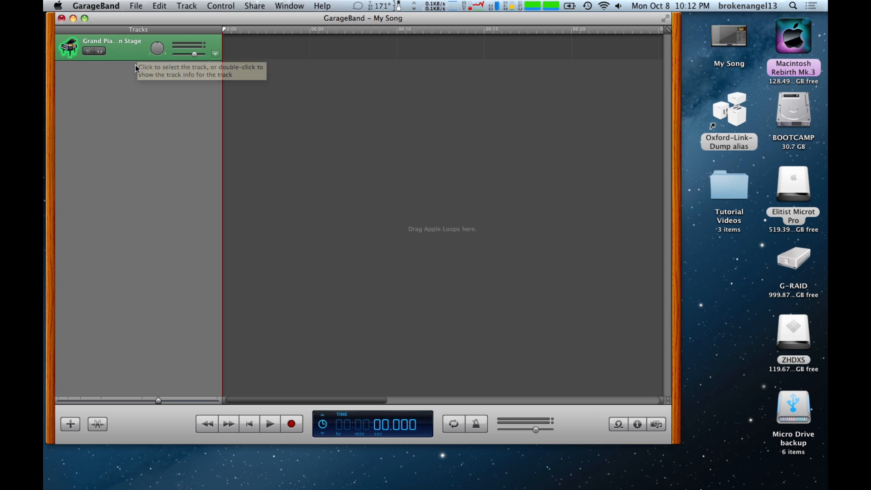
pyautogui.moveTo(102, 14)
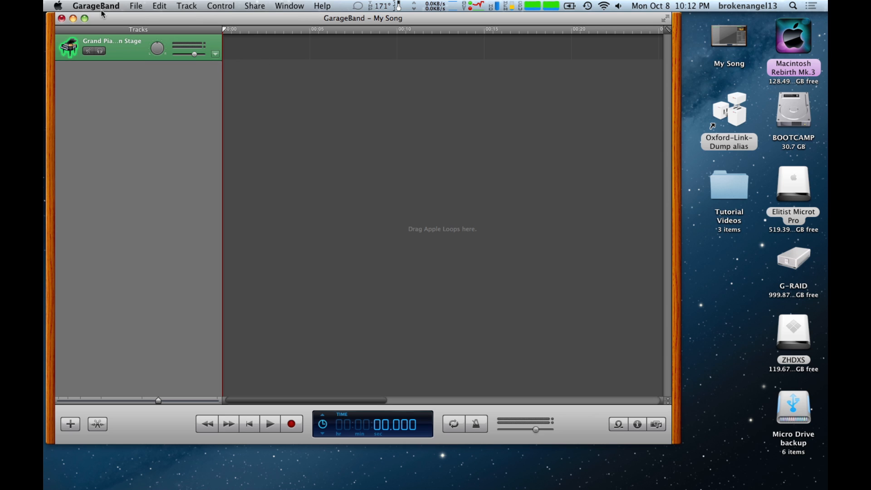
# Step: Confirm Soundflower (2ch) output and Saffire input in GarageBand's Audio/MIDI preferences
pyautogui.click(95, 6)
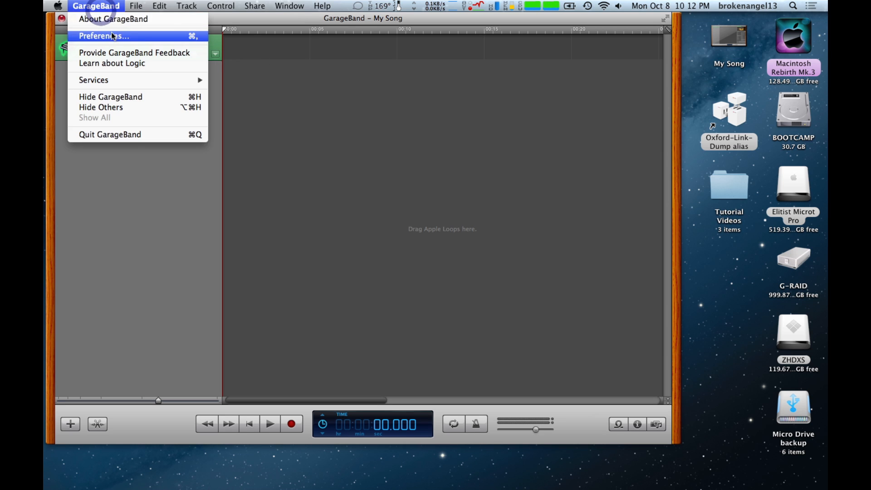
pyautogui.click(103, 35)
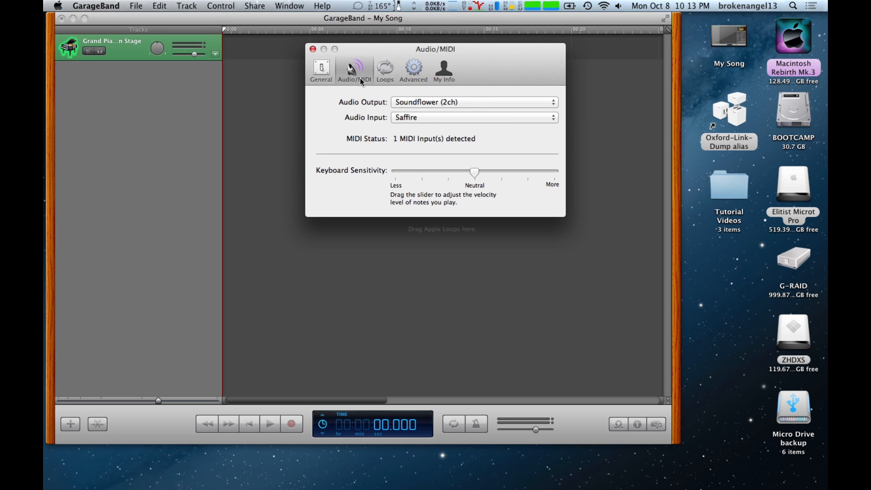
pyautogui.moveTo(488, 110)
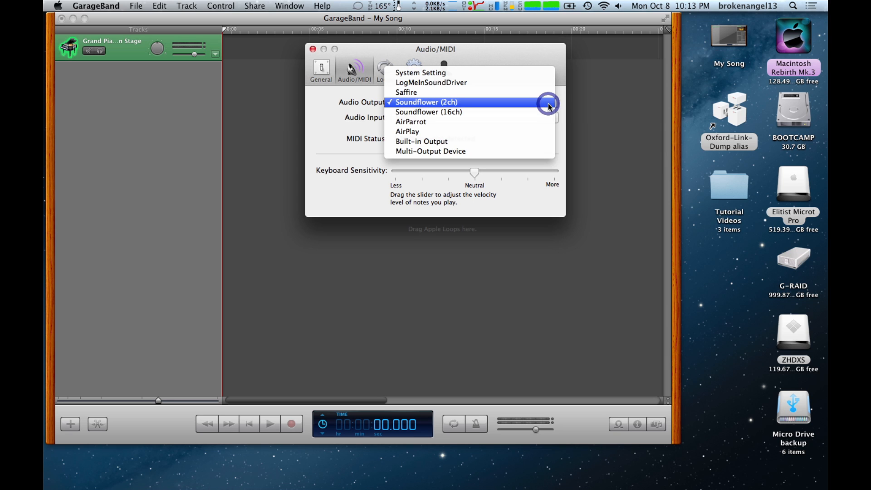
pyautogui.click(426, 103)
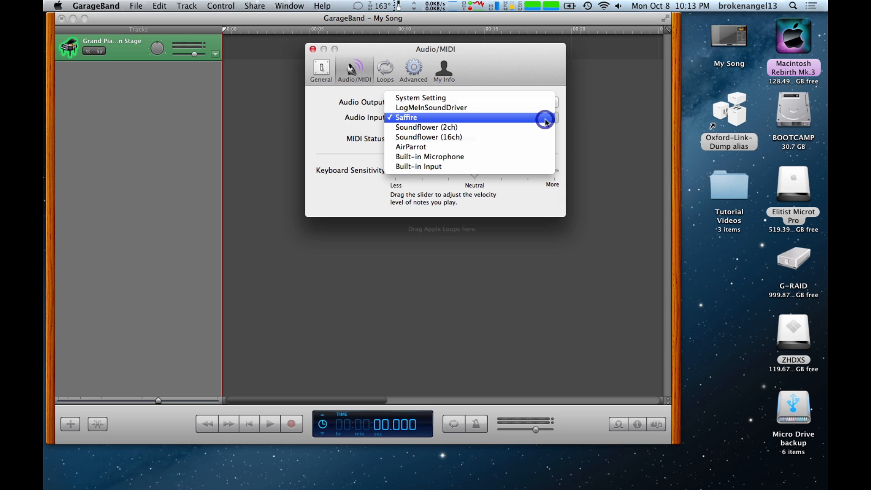
pyautogui.click(406, 117)
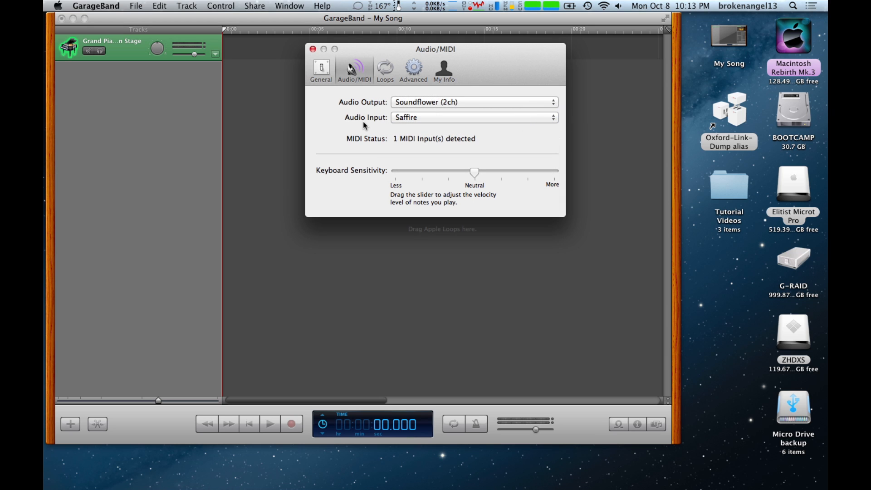
pyautogui.moveTo(617, 340)
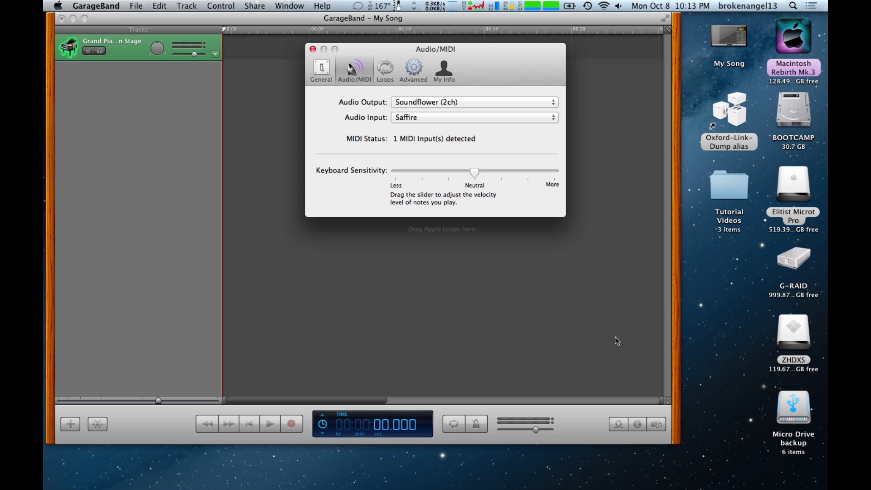
pyautogui.moveTo(715, 320)
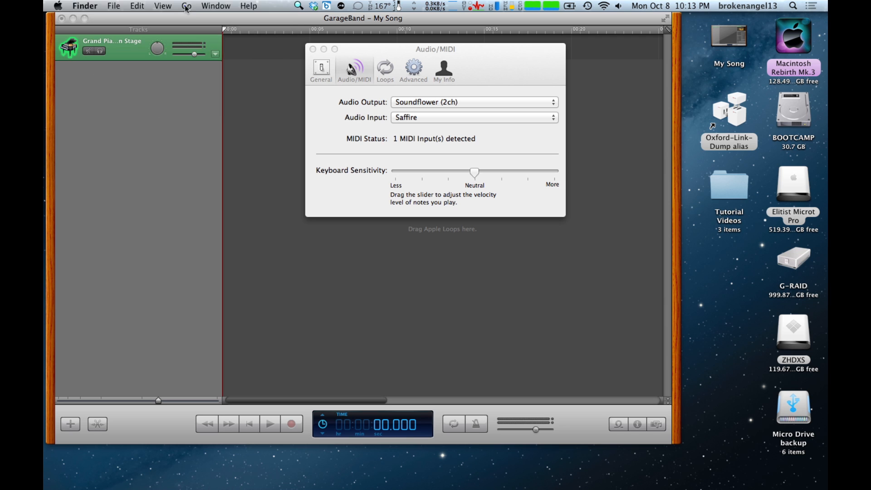
# Step: Launch Audio MIDI Setup from Finder's Utilities folder
pyautogui.click(186, 6)
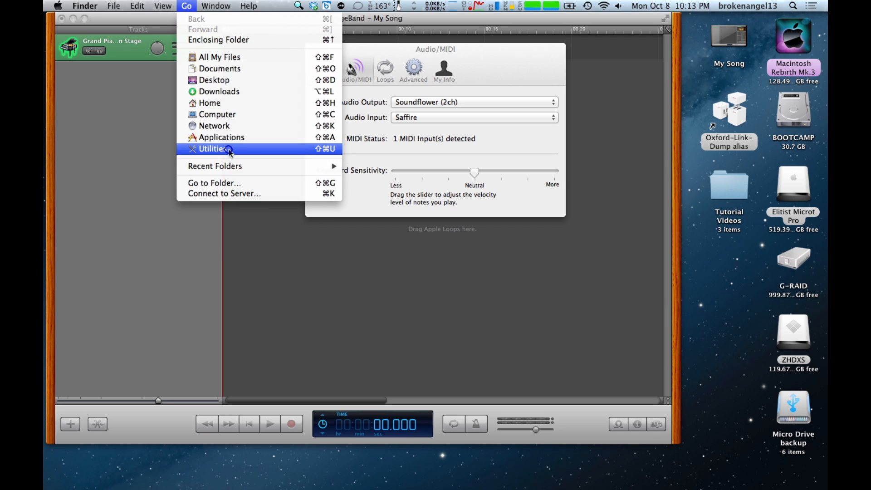
pyautogui.click(211, 148)
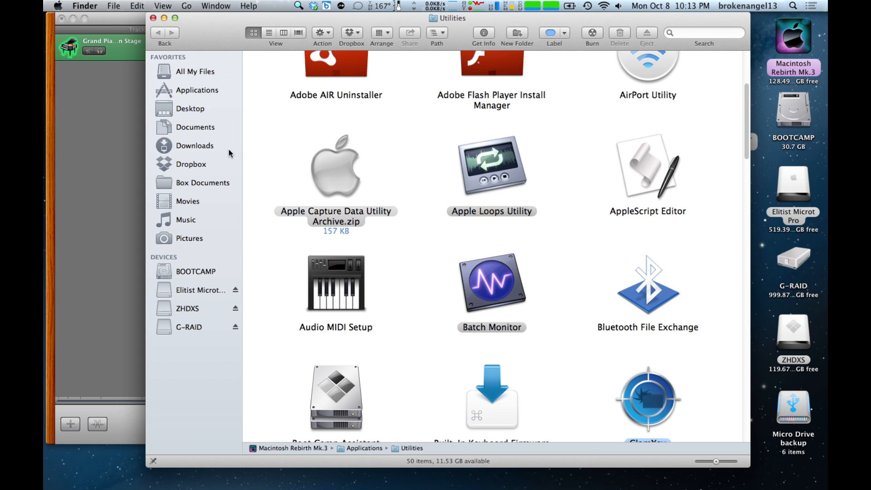
pyautogui.moveTo(325, 285)
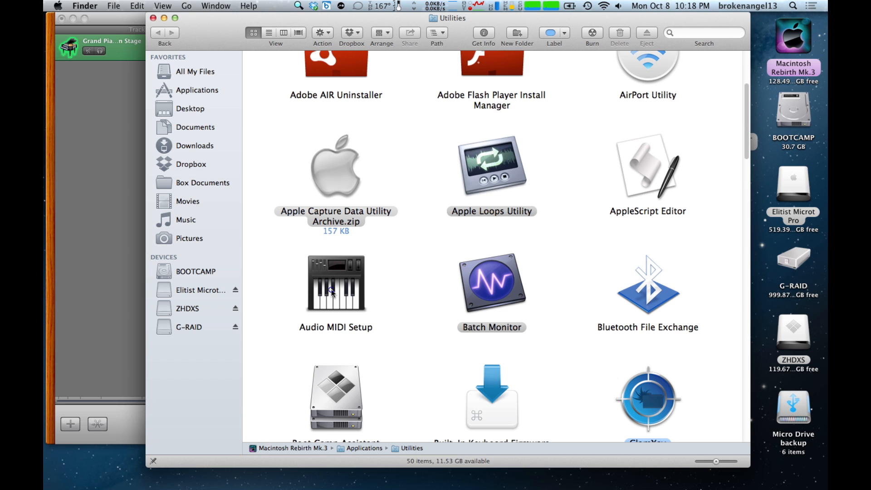
pyautogui.click(336, 283)
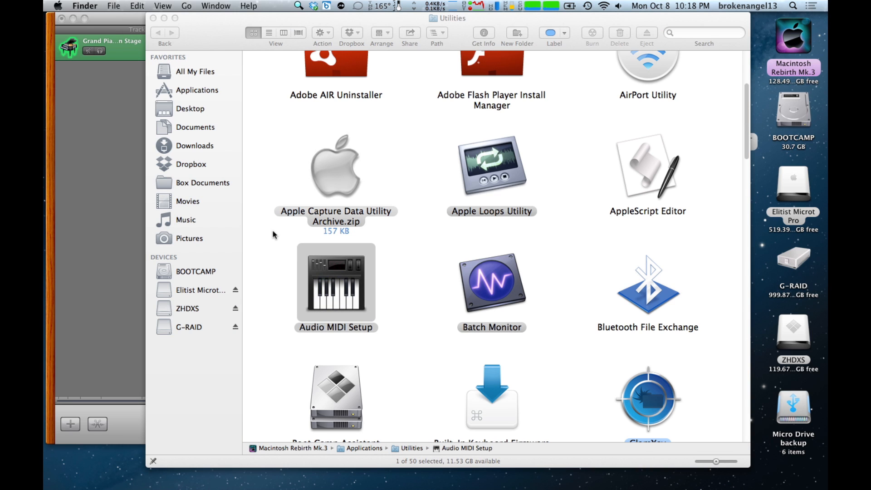
pyautogui.doubleClick(336, 283)
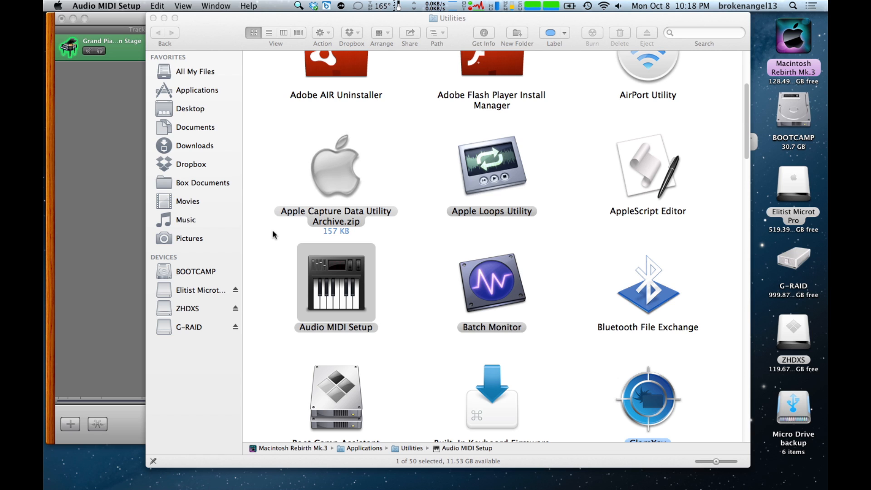
# Step: Show the Audio Devices window with the Saffire interface's Input tab at 44100 Hz
pyautogui.doubleClick(335, 283)
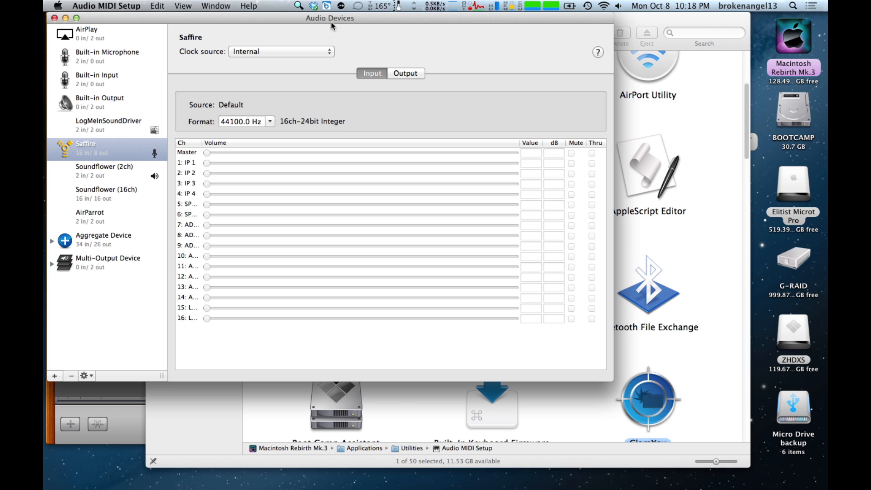
pyautogui.moveTo(103, 63)
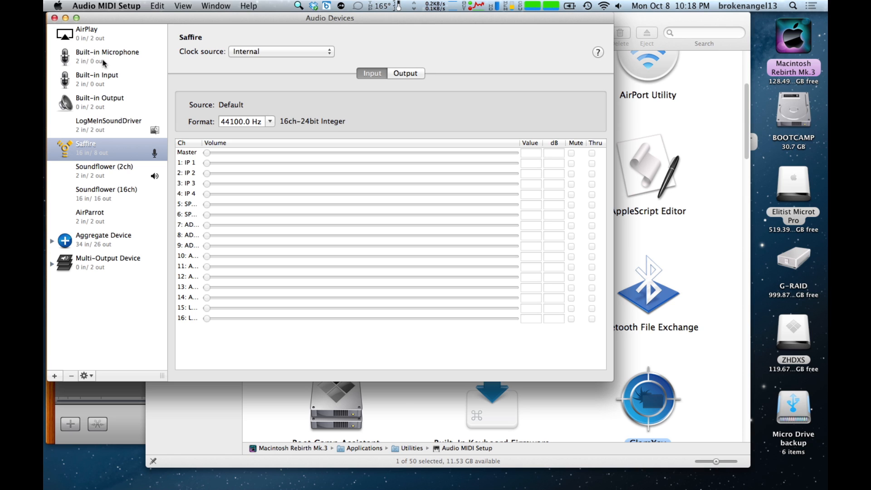
pyautogui.moveTo(111, 73)
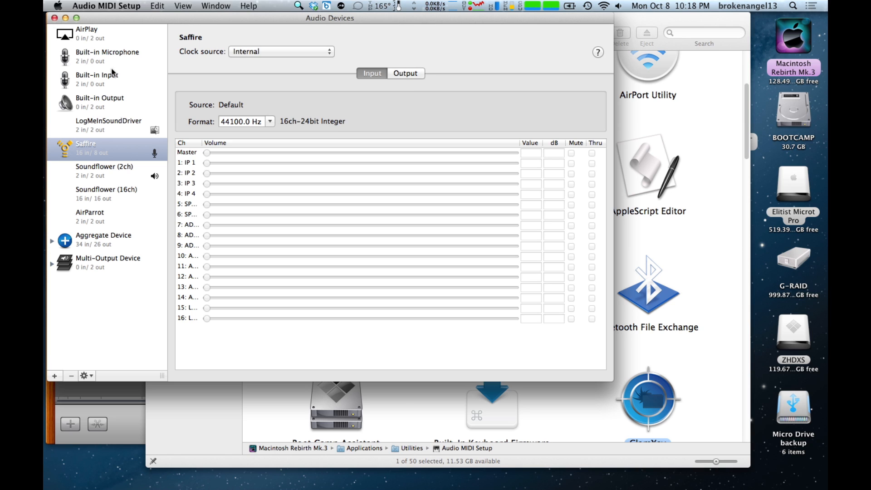
pyautogui.moveTo(108, 84)
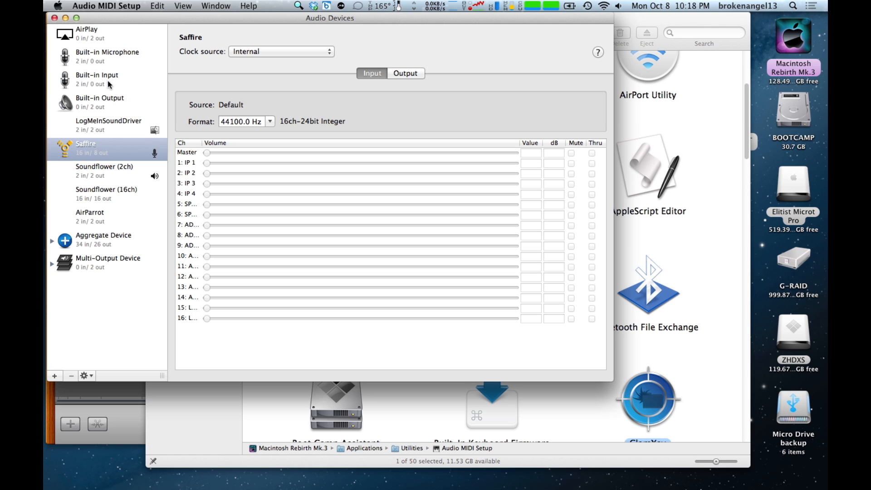
pyautogui.moveTo(85, 154)
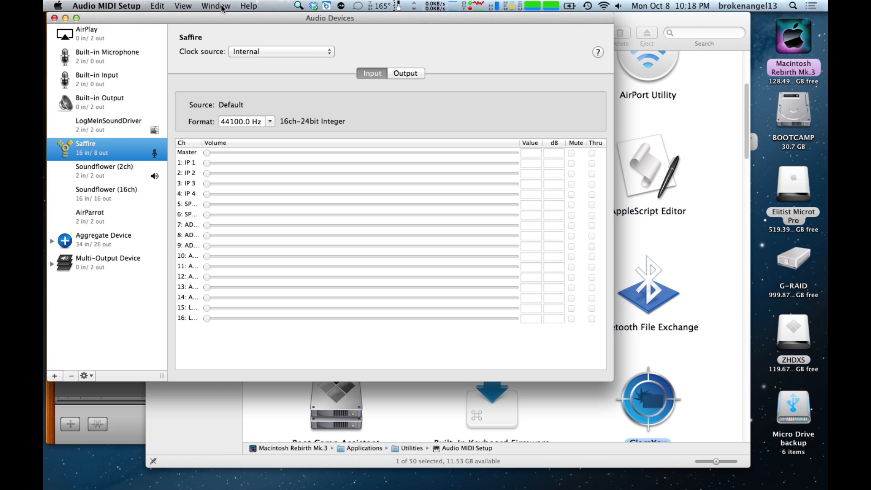
# Step: Show the MIDI Studio window with the ME-25 keyboard linked to its interface
pyautogui.click(216, 6)
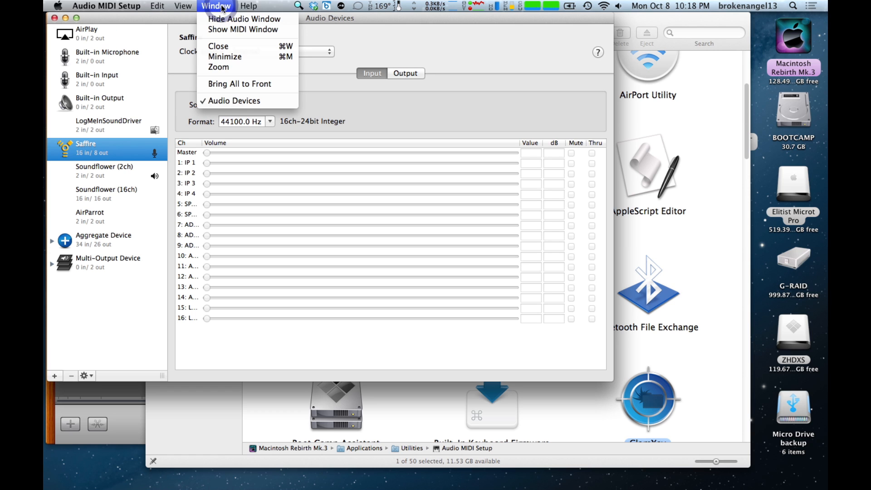
pyautogui.moveTo(243, 29)
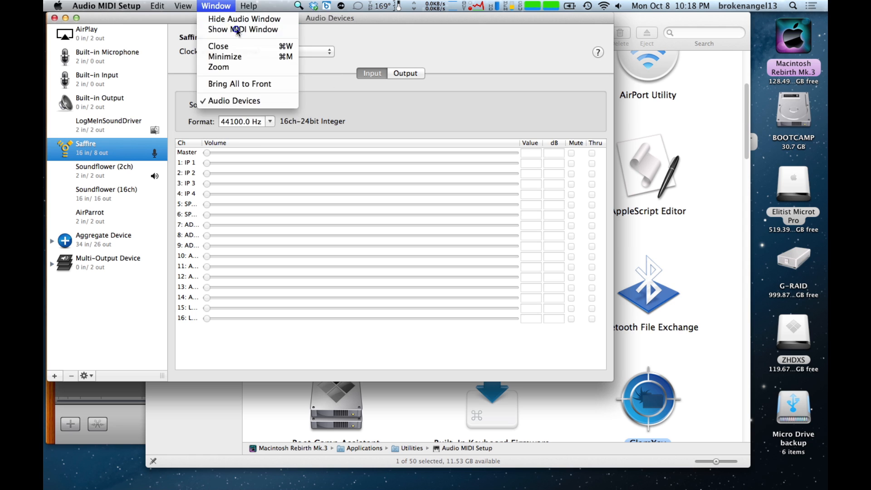
pyautogui.click(243, 29)
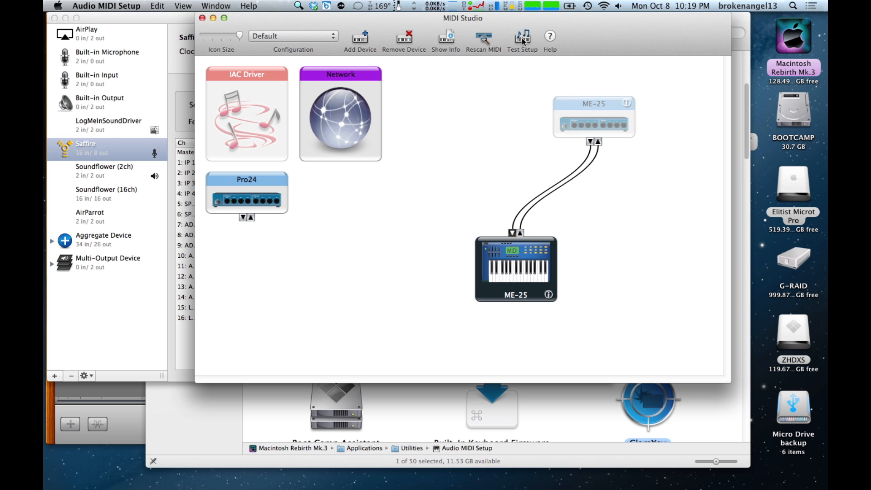
pyautogui.moveTo(485, 105)
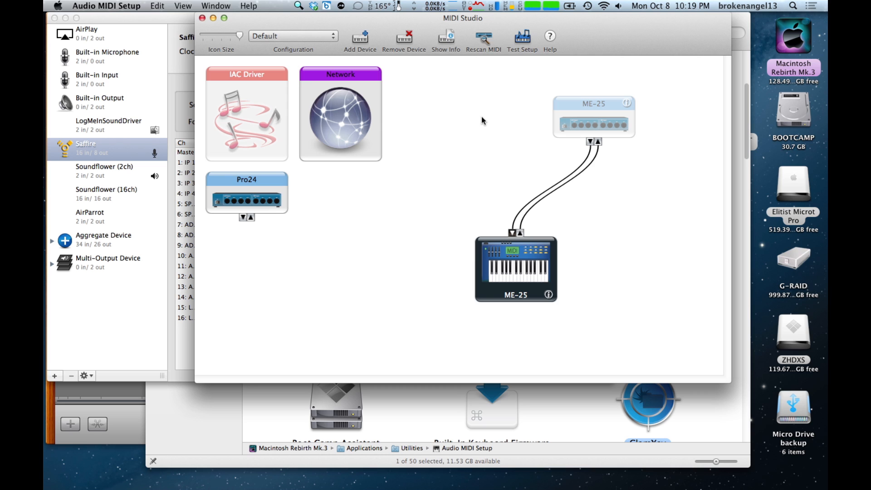
pyautogui.moveTo(357, 87)
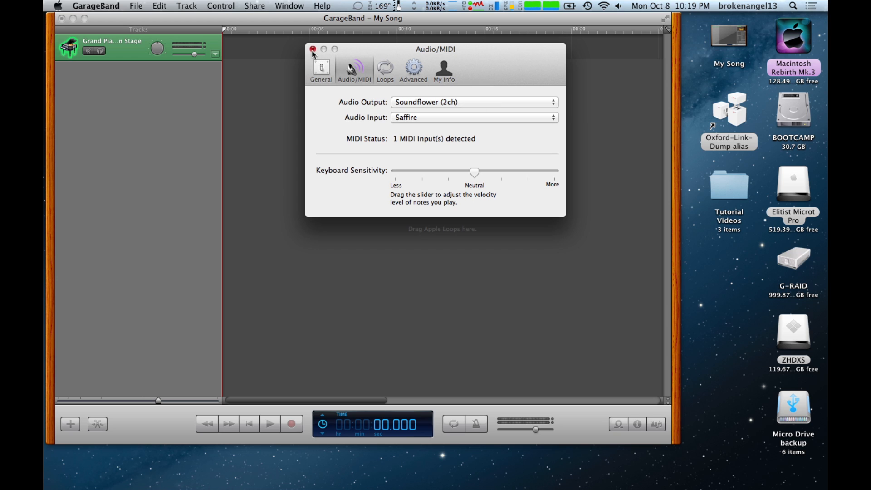
# Step: Close the Audio/MIDI preferences to return to the My Song Grand Piano project
pyautogui.click(312, 49)
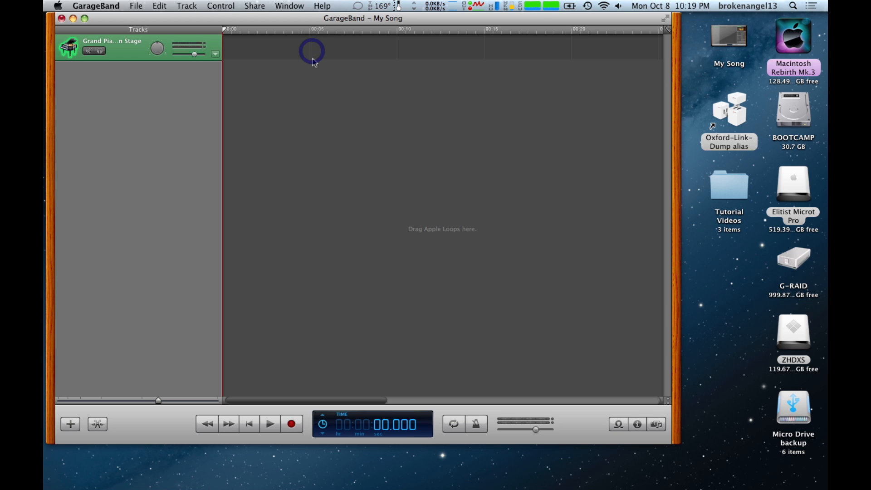
pyautogui.moveTo(172, 132)
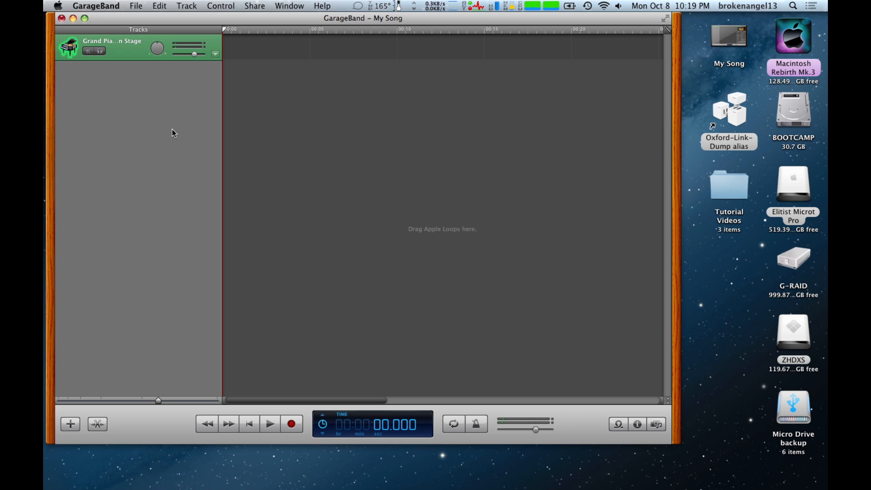
pyautogui.moveTo(289, 373)
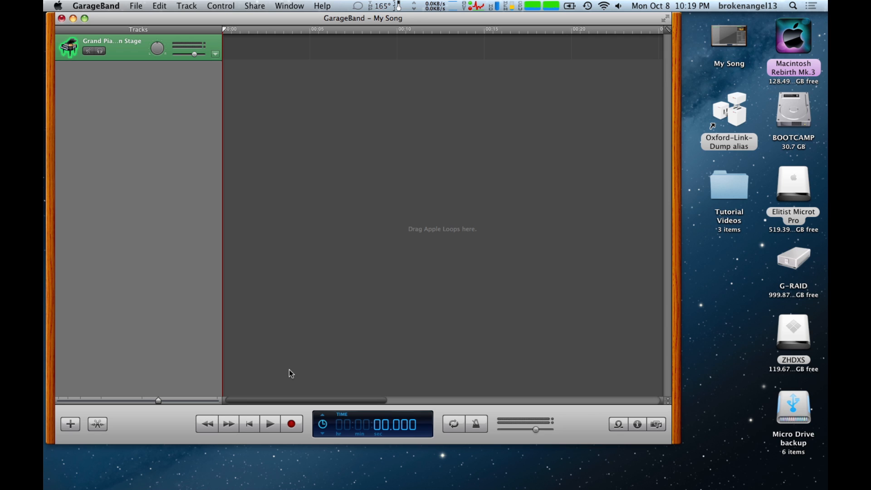
# Step: Record a short Grand Piano region onto the piano track and stop the transport
pyautogui.click(291, 424)
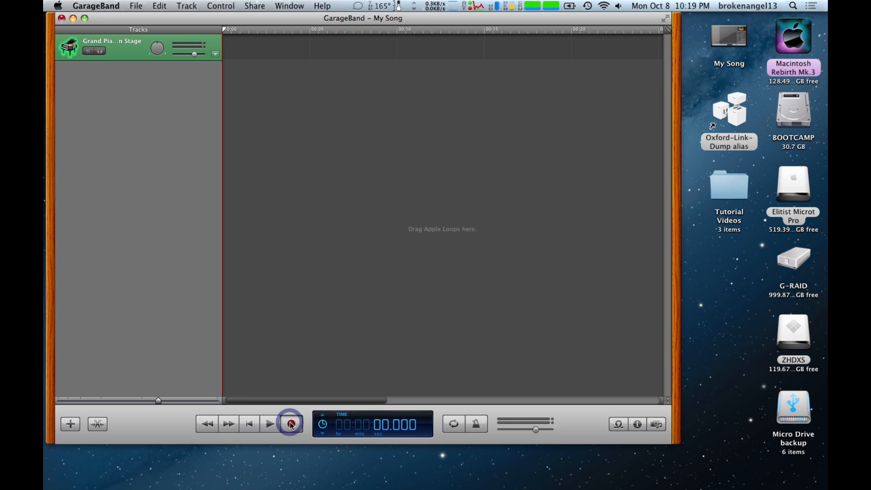
pyautogui.click(289, 424)
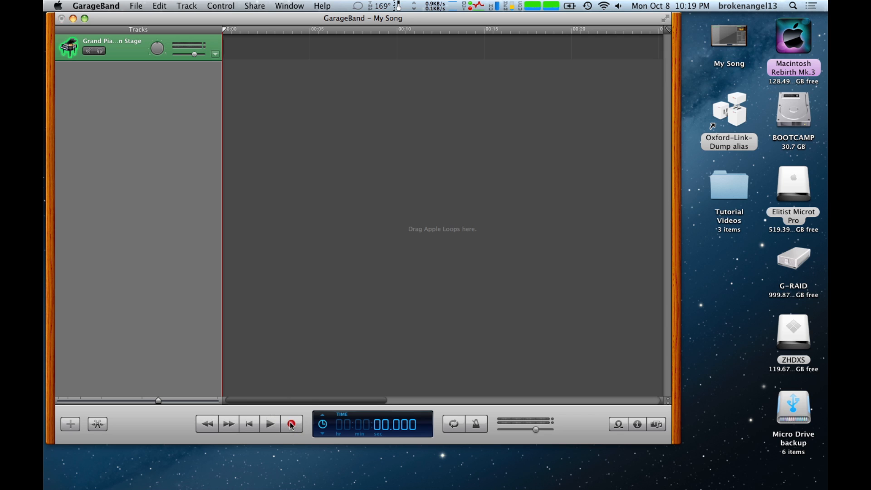
pyautogui.click(292, 423)
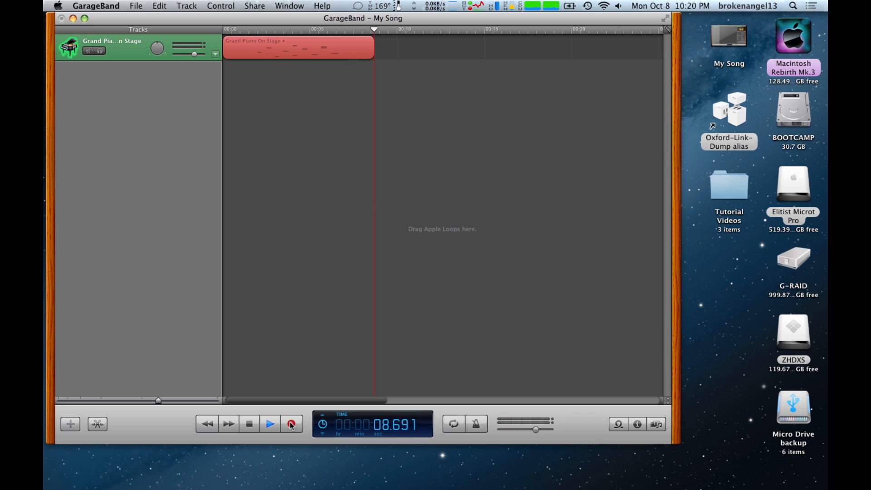
pyautogui.click(290, 423)
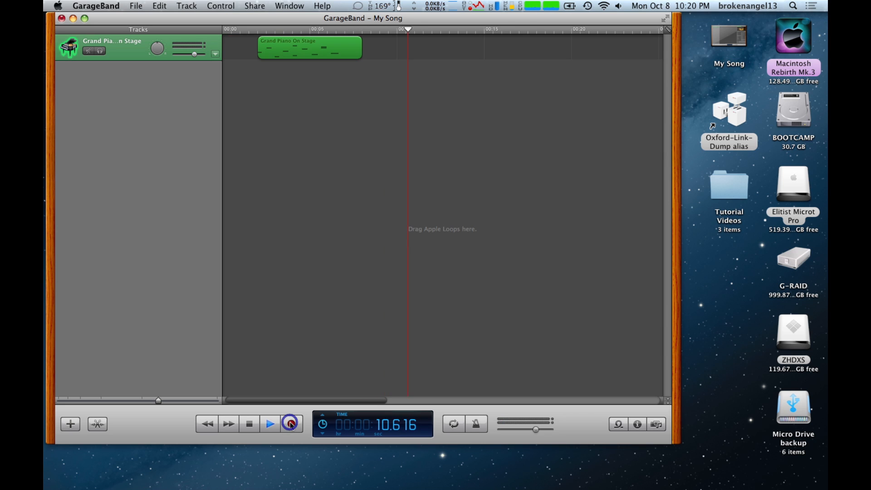
pyautogui.click(290, 423)
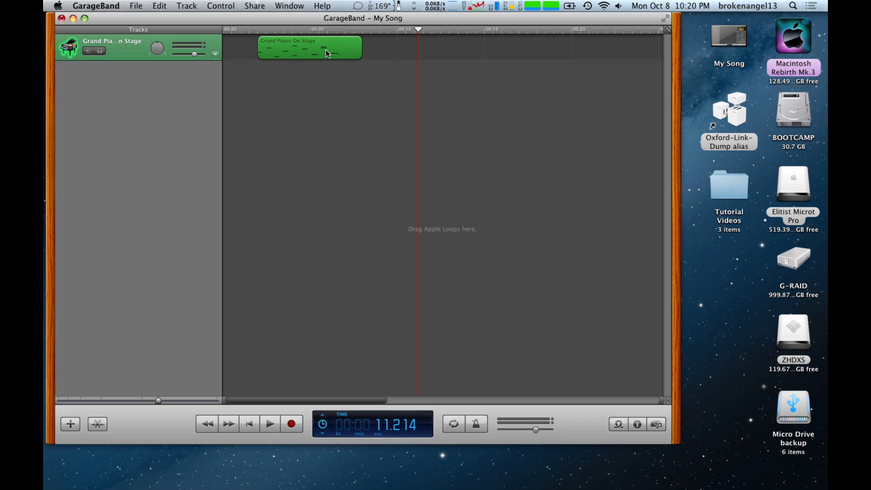
pyautogui.moveTo(270, 27)
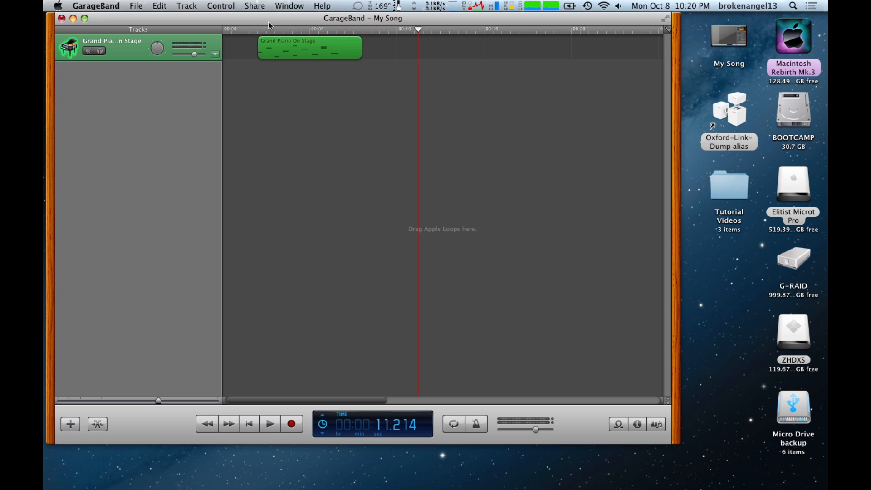
pyautogui.moveTo(250, 12)
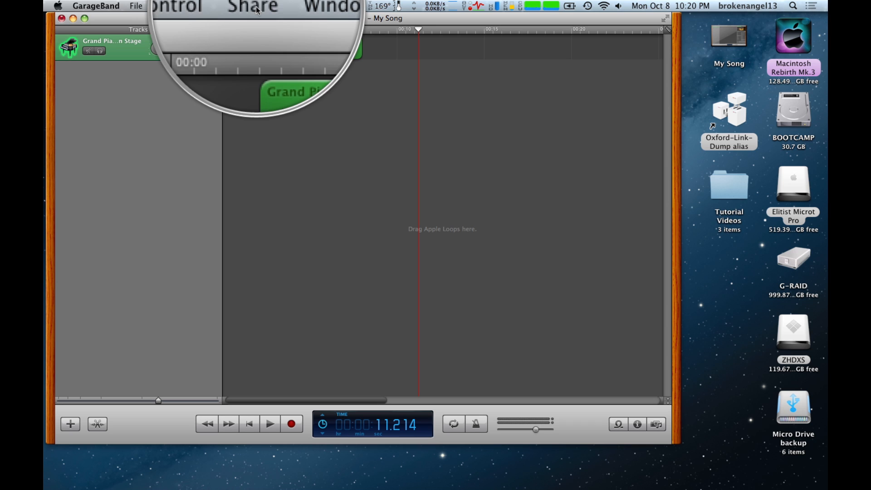
# Step: Start Export Song to Disk from the Share menu
pyautogui.click(254, 7)
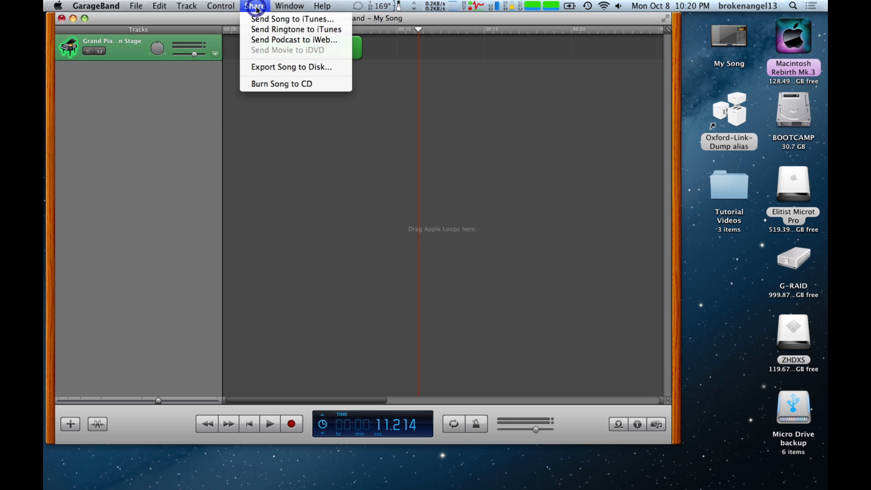
pyautogui.moveTo(288, 65)
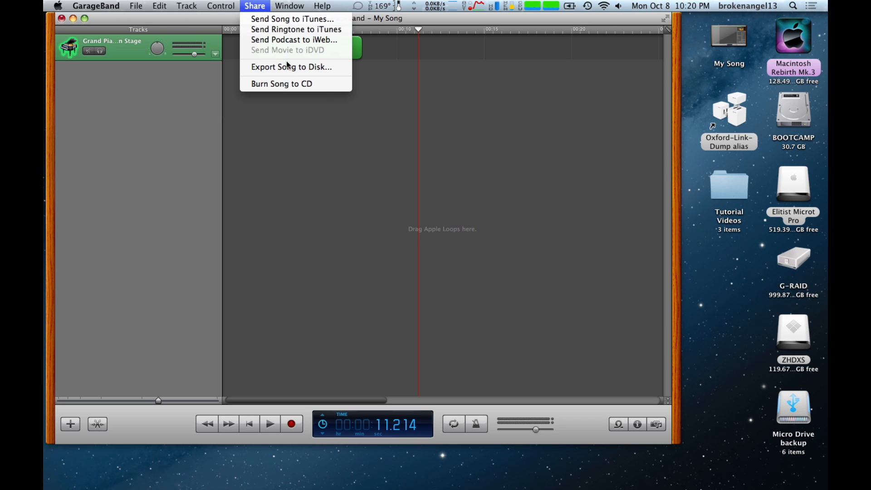
pyautogui.click(290, 68)
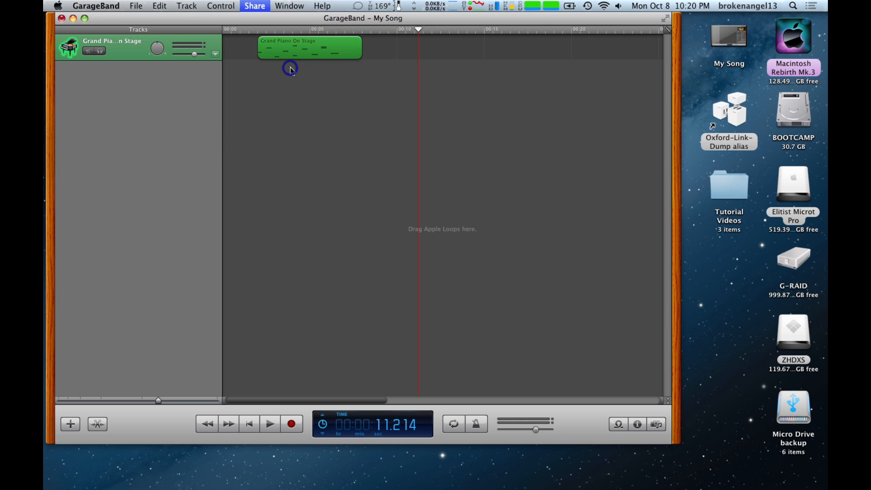
pyautogui.click(254, 5)
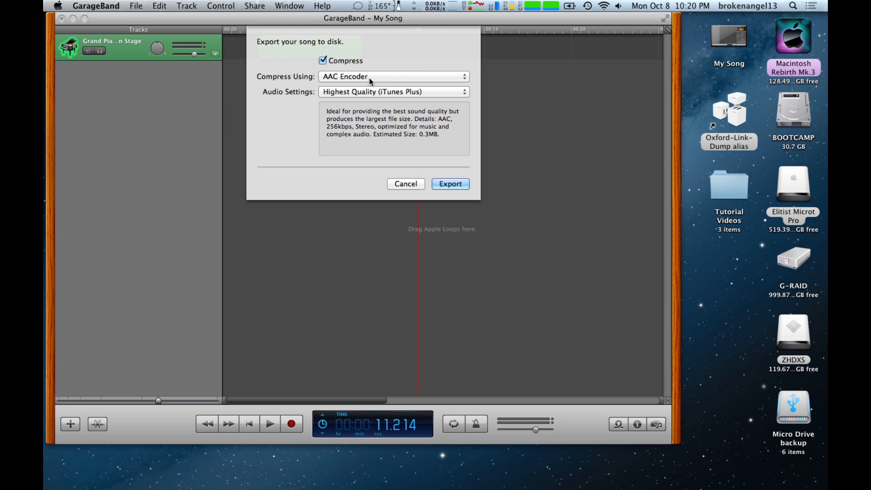
pyautogui.moveTo(455, 78)
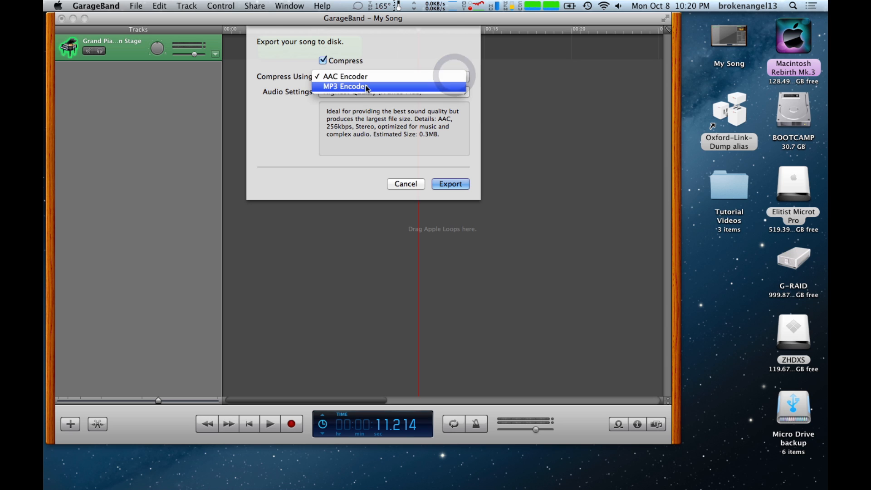
# Step: Export the song compressed with the MP3 Encoder at Good Quality
pyautogui.click(346, 86)
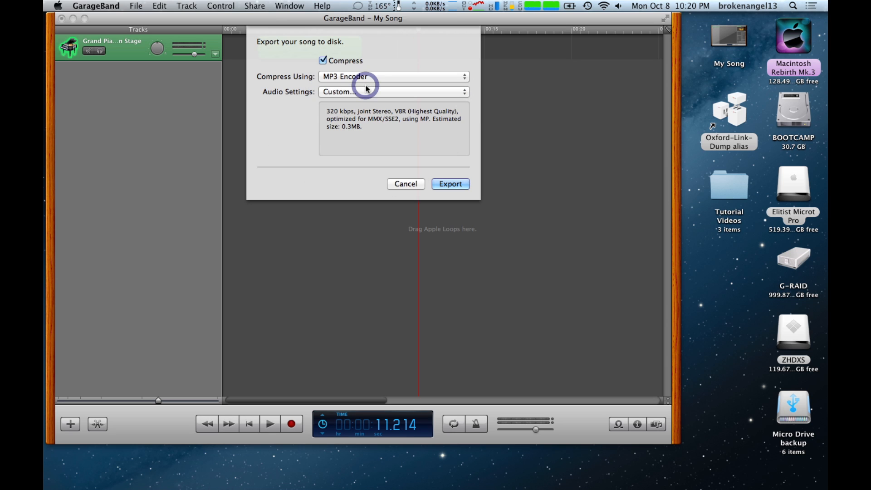
pyautogui.moveTo(403, 94)
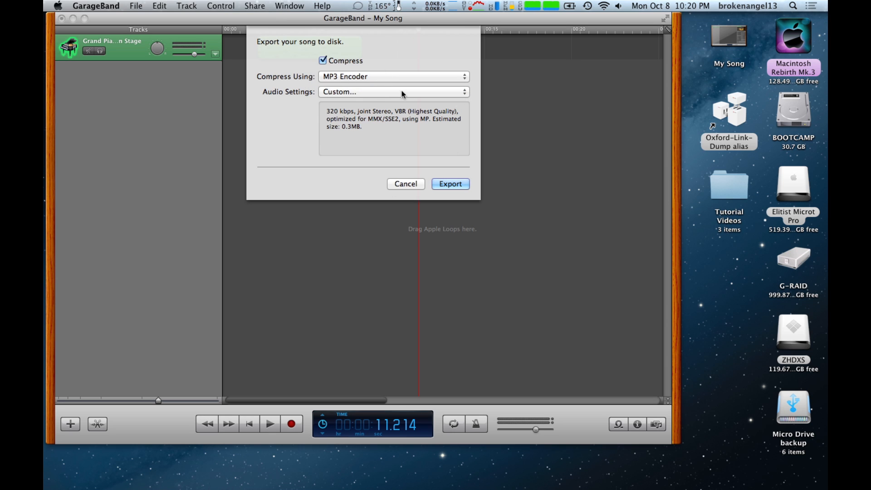
pyautogui.moveTo(459, 96)
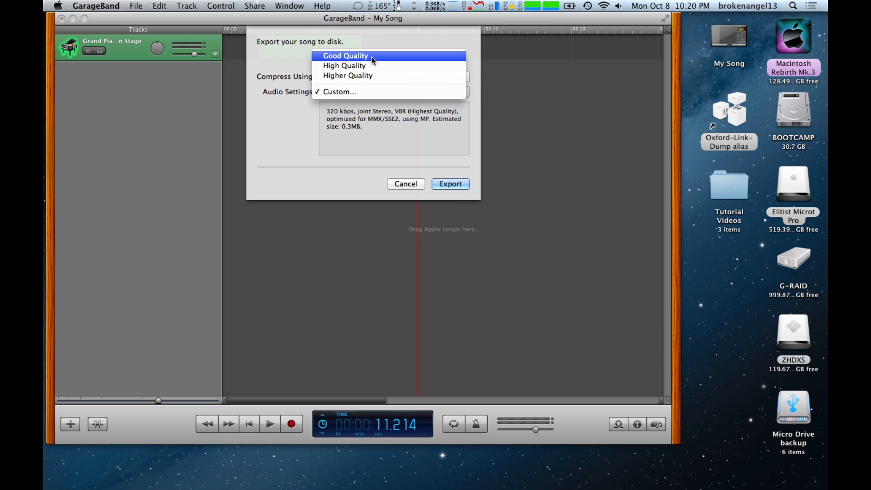
pyautogui.click(345, 55)
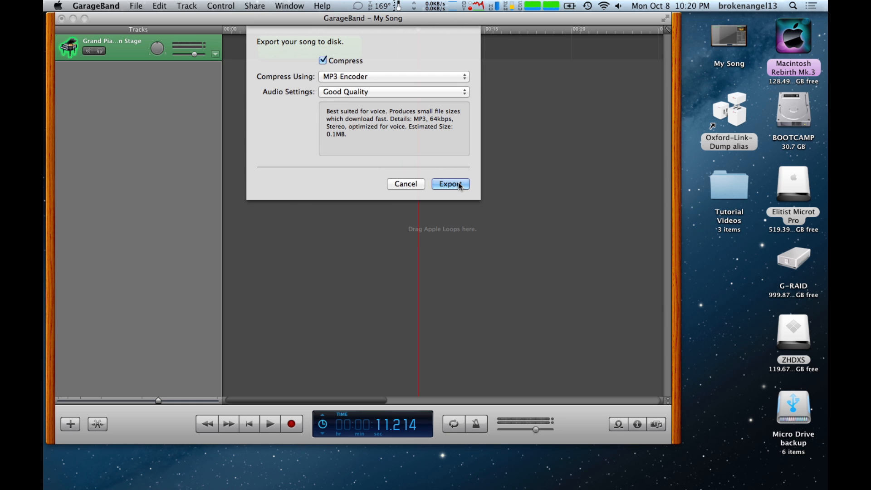
pyautogui.click(450, 185)
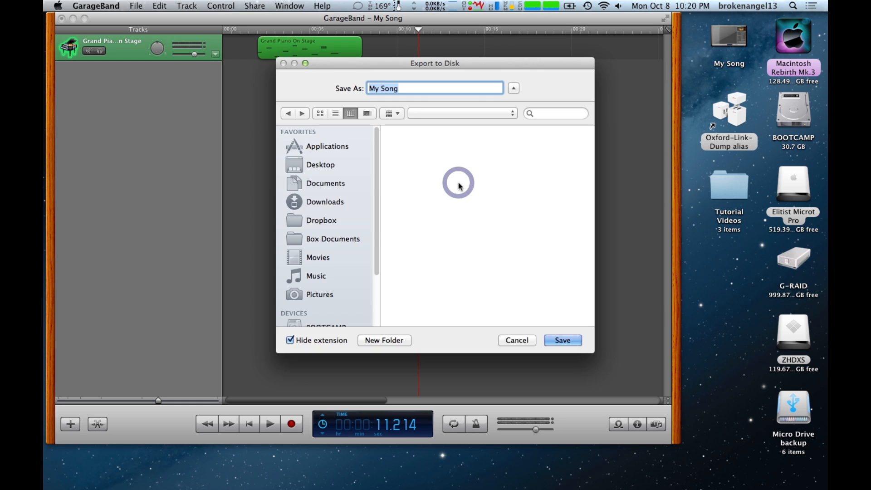
# Step: Save the exported file as My Song.mp3 on the Desktop
pyautogui.click(320, 164)
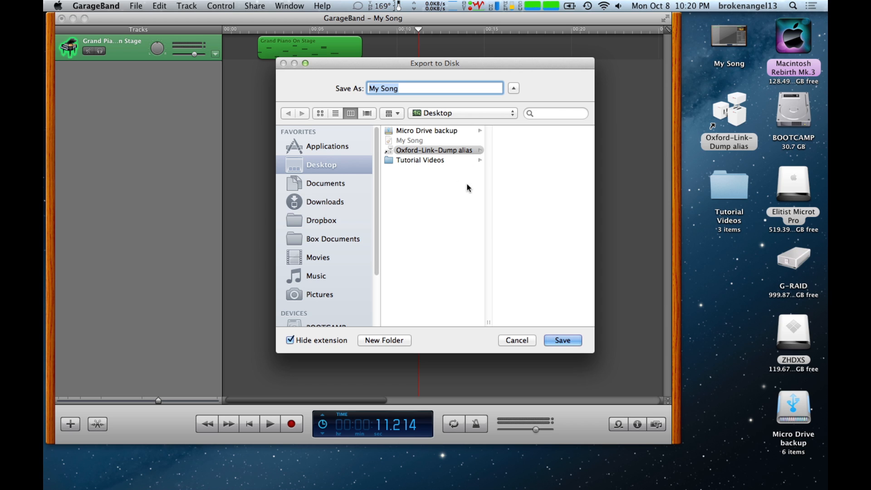
pyautogui.moveTo(549, 331)
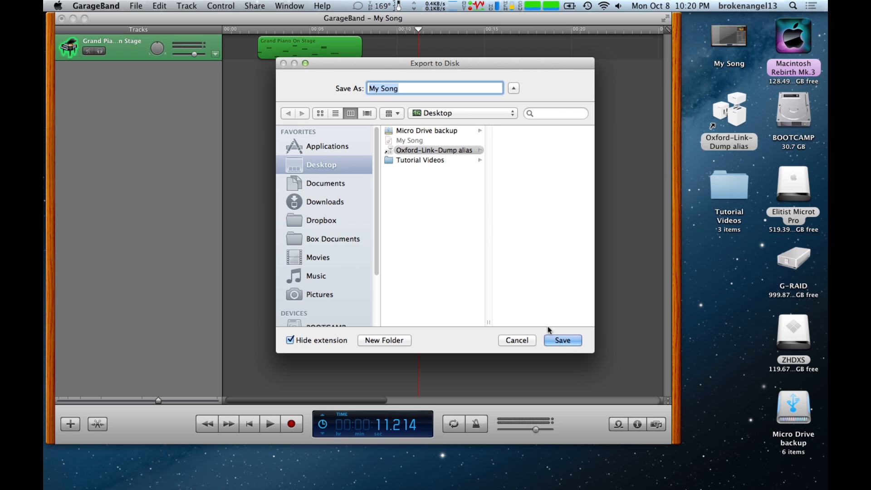
pyautogui.click(561, 340)
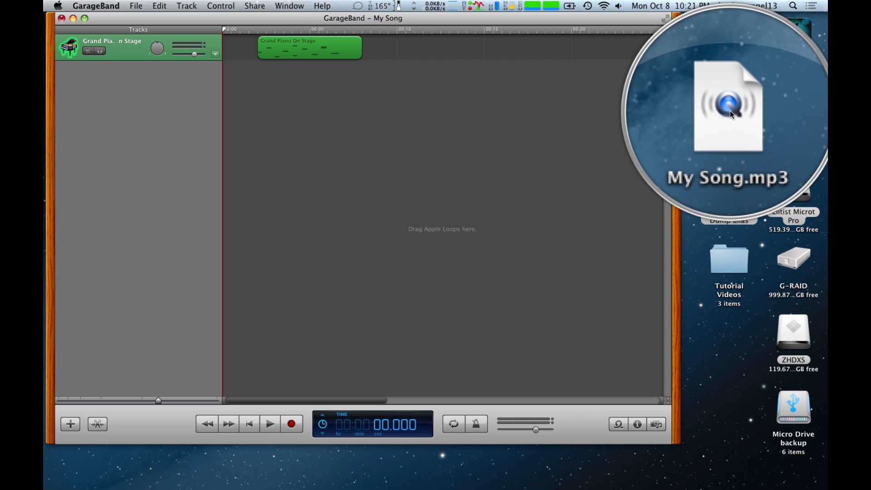
# Step: Open My Song.mp3 from the Desktop in QuickTime Player
pyautogui.click(728, 108)
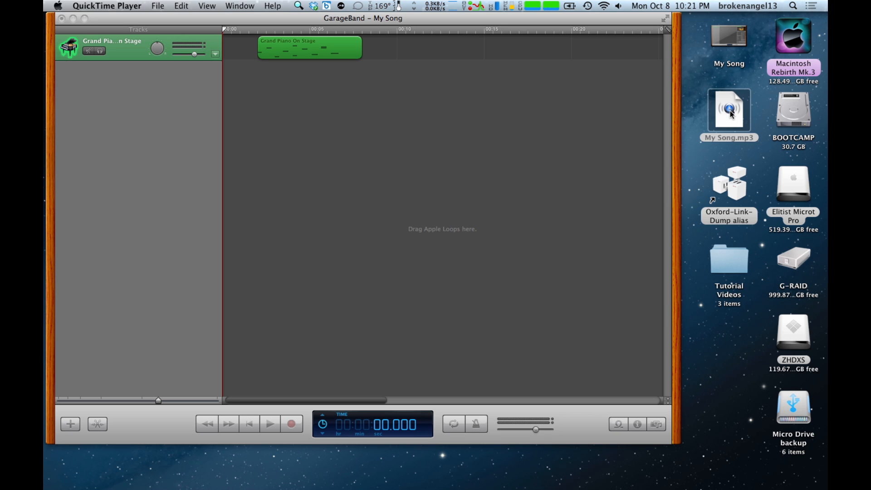
pyautogui.doubleClick(728, 110)
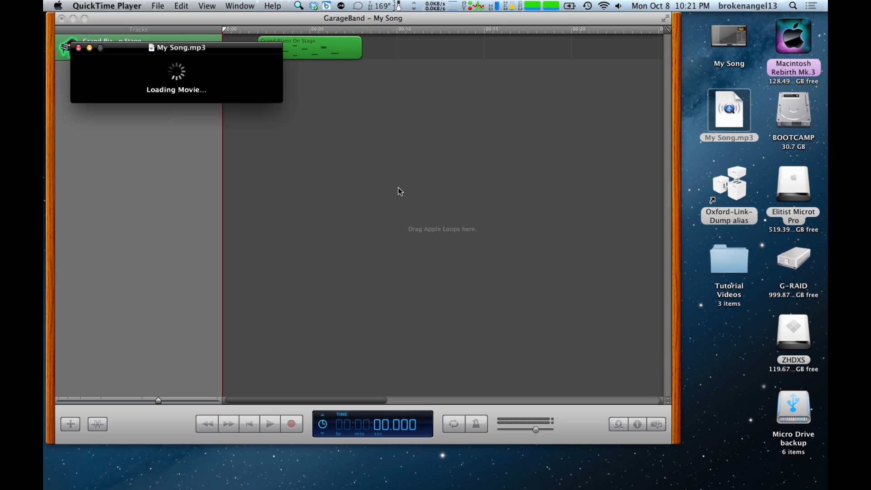
pyautogui.moveTo(328, 158)
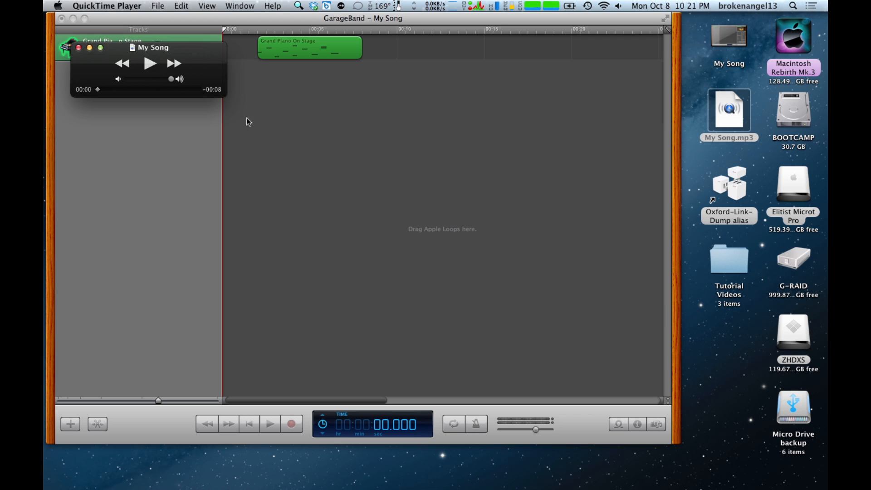
# Step: Play the 8-second My Song in QuickTime Player and pause it about five seconds in
pyautogui.click(149, 64)
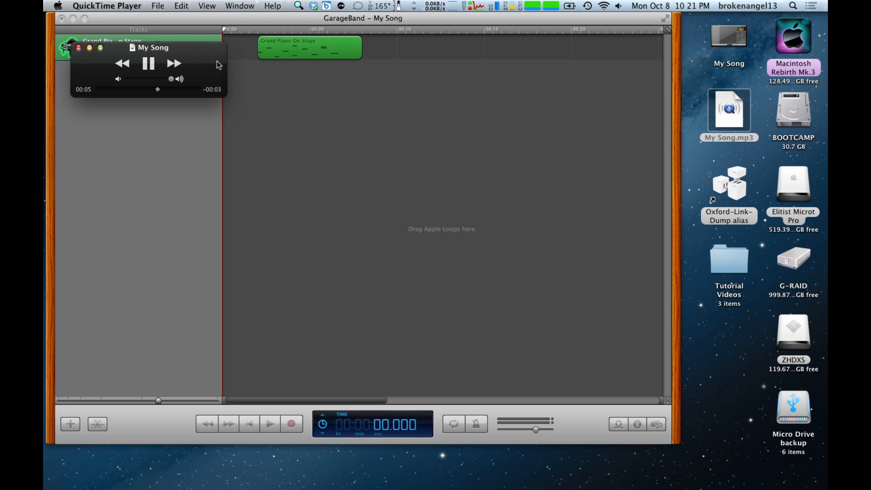
pyautogui.click(148, 64)
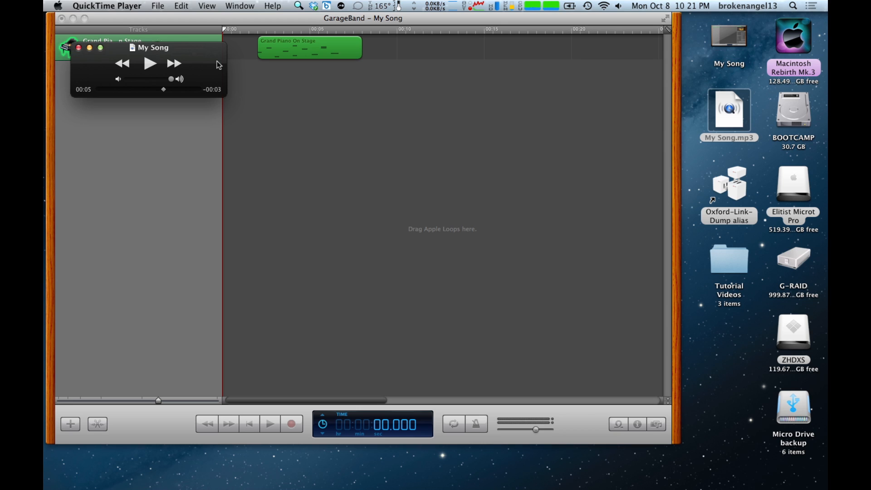